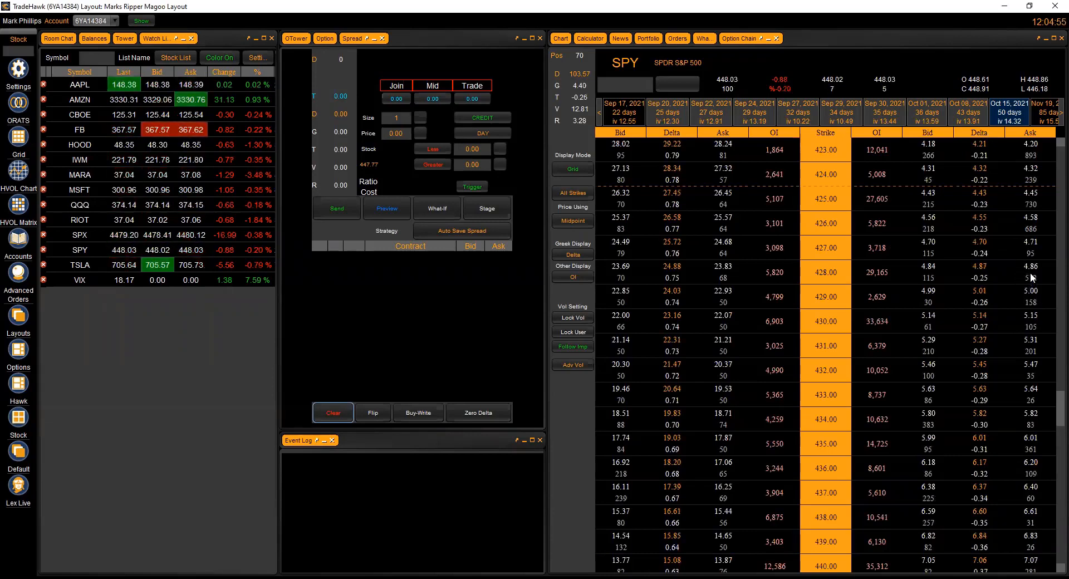
- Sell one SPY 15 Oct 21 428 put from the option chain bid
click(1030, 272)
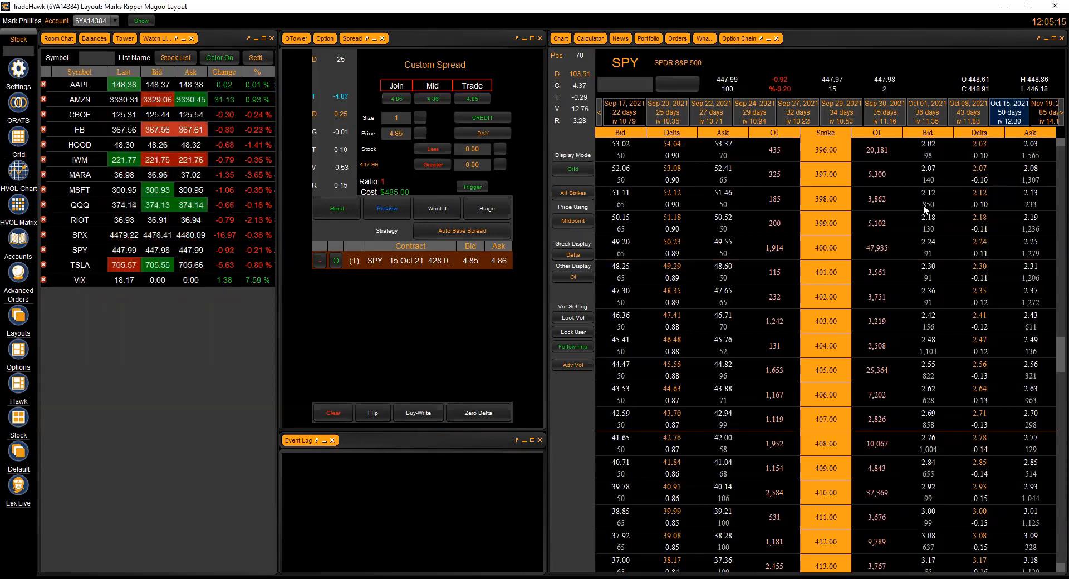
- Add two long 398 puts for a 0.61 credit and show the maximized What-If graph
click(927, 193)
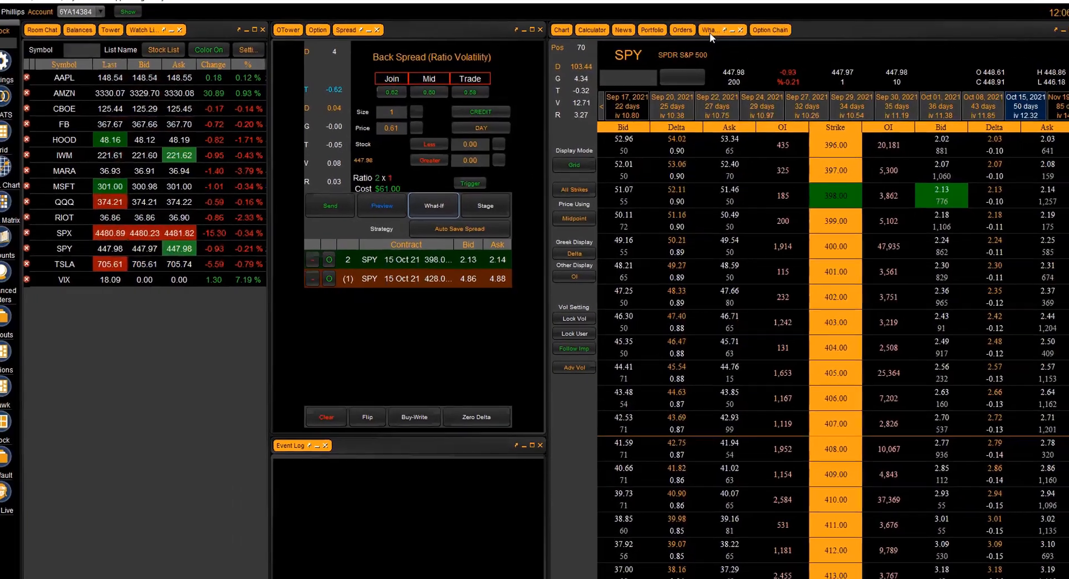
click(433, 208)
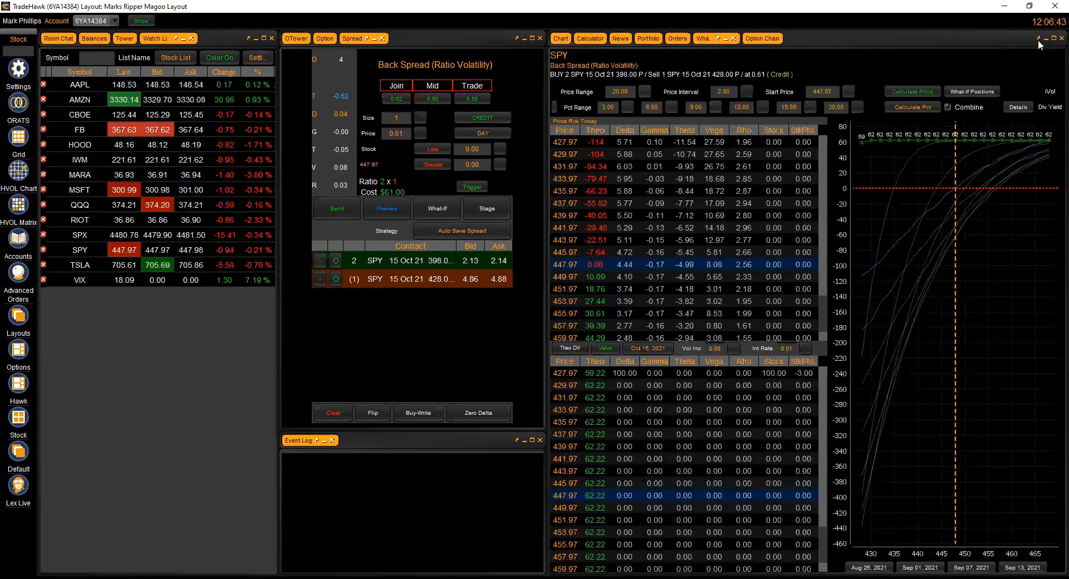
click(1051, 39)
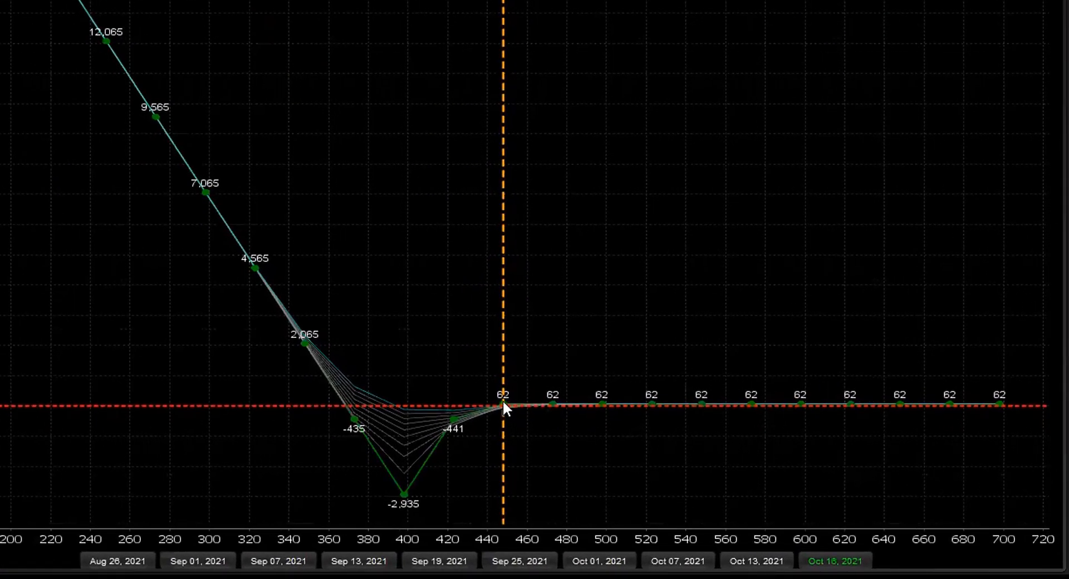
mouse_move(242, 394)
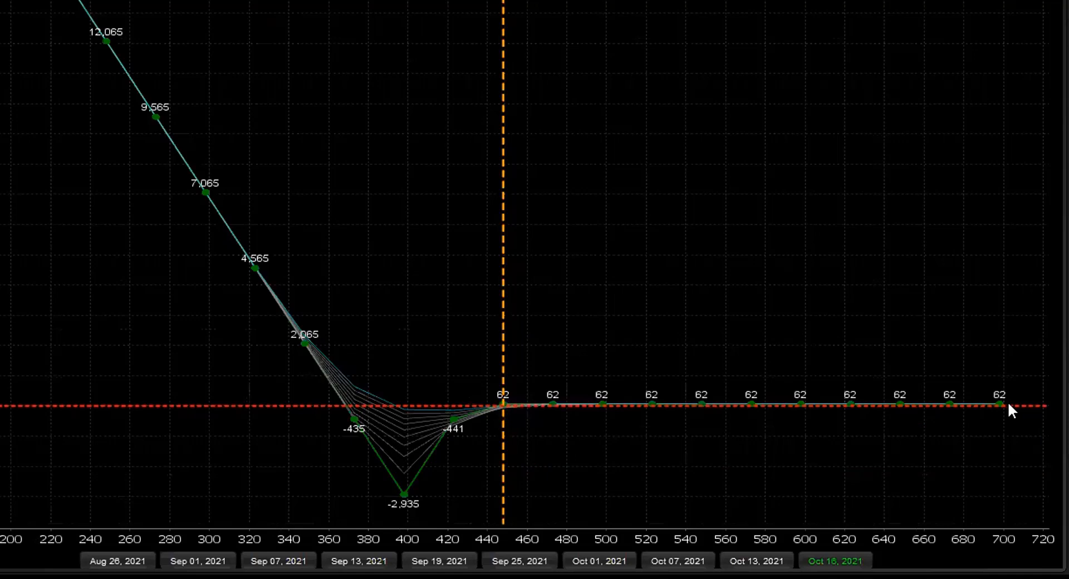
mouse_move(510, 470)
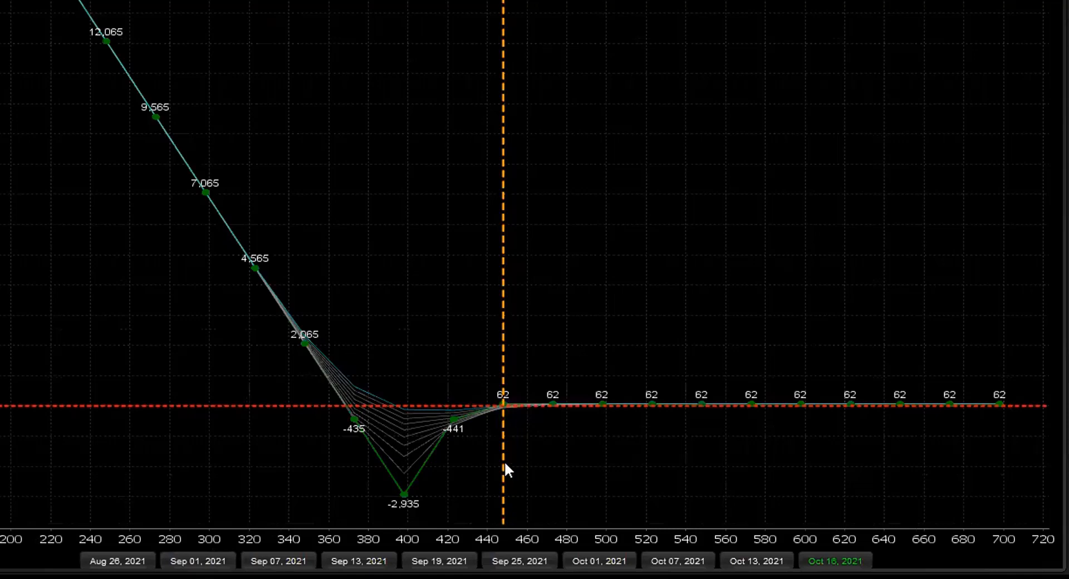
mouse_move(480, 482)
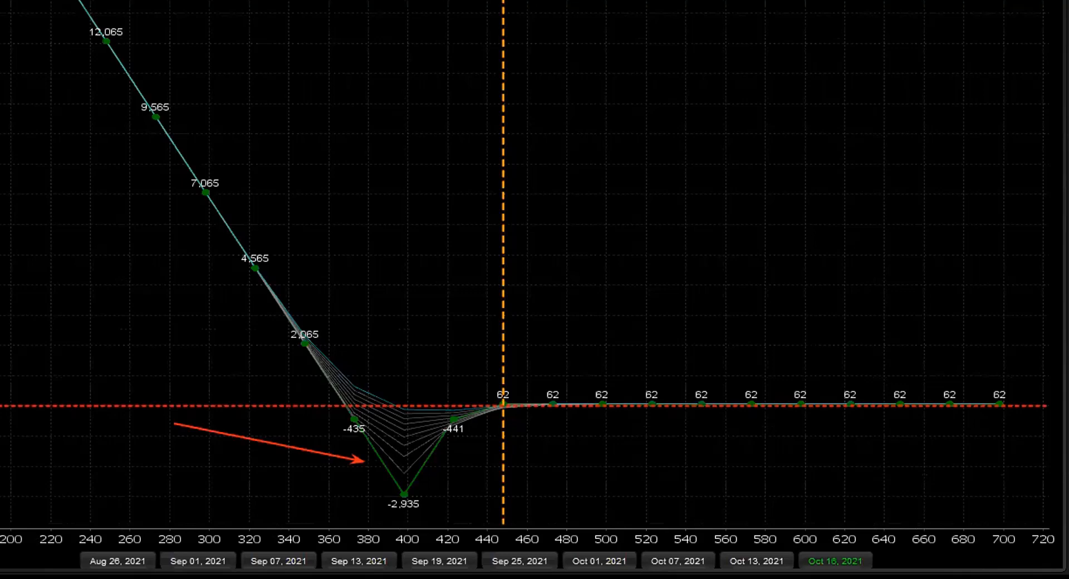
mouse_move(522, 479)
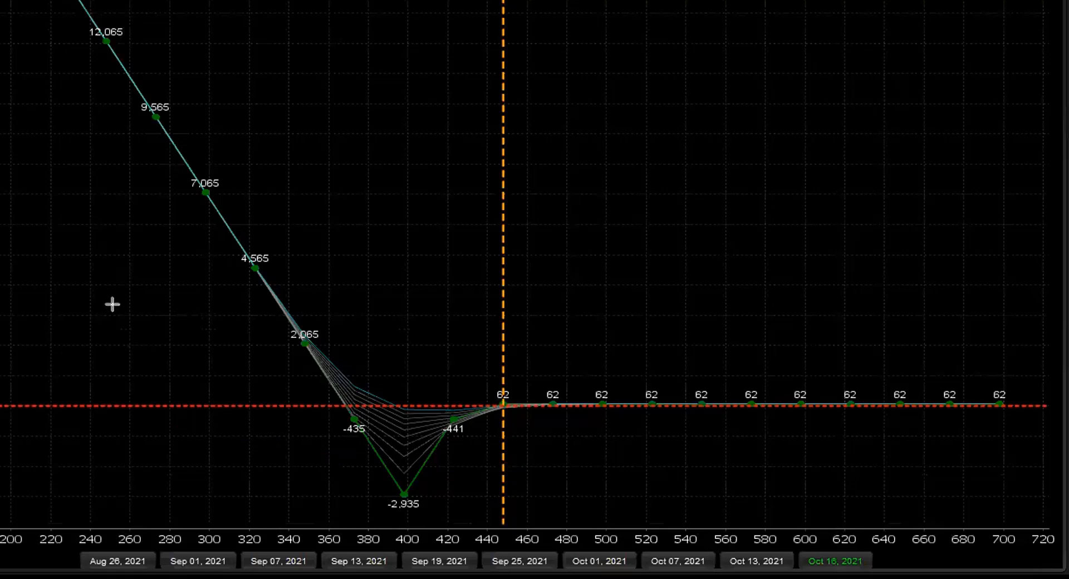
mouse_move(168, 200)
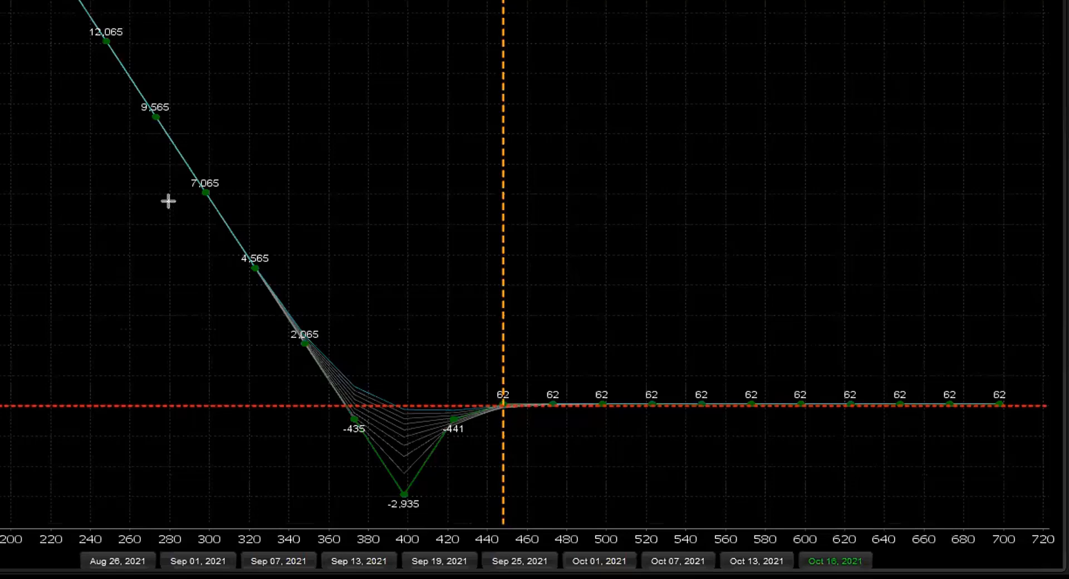
mouse_move(317, 416)
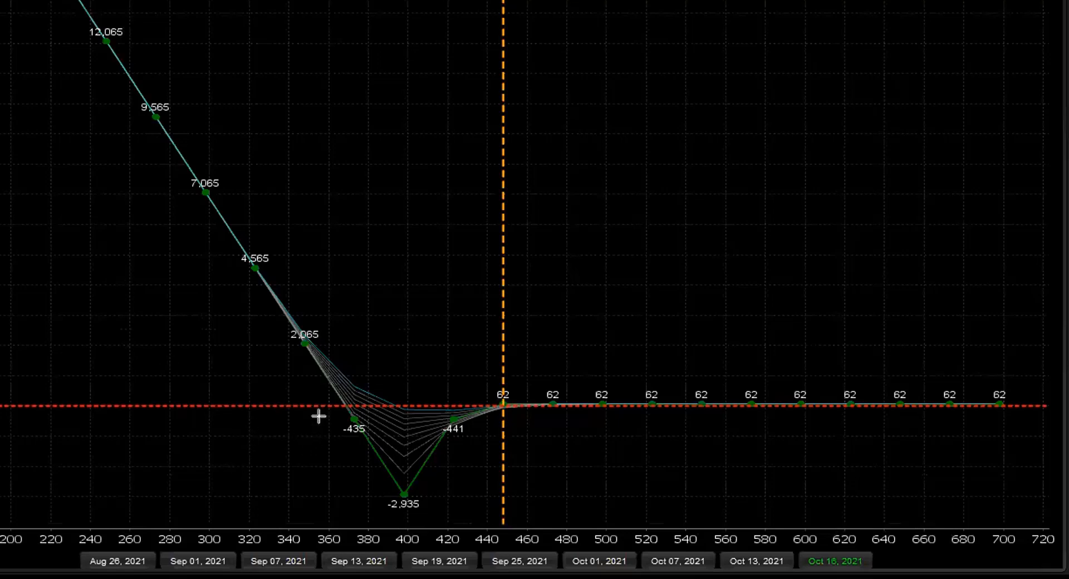
mouse_move(317, 448)
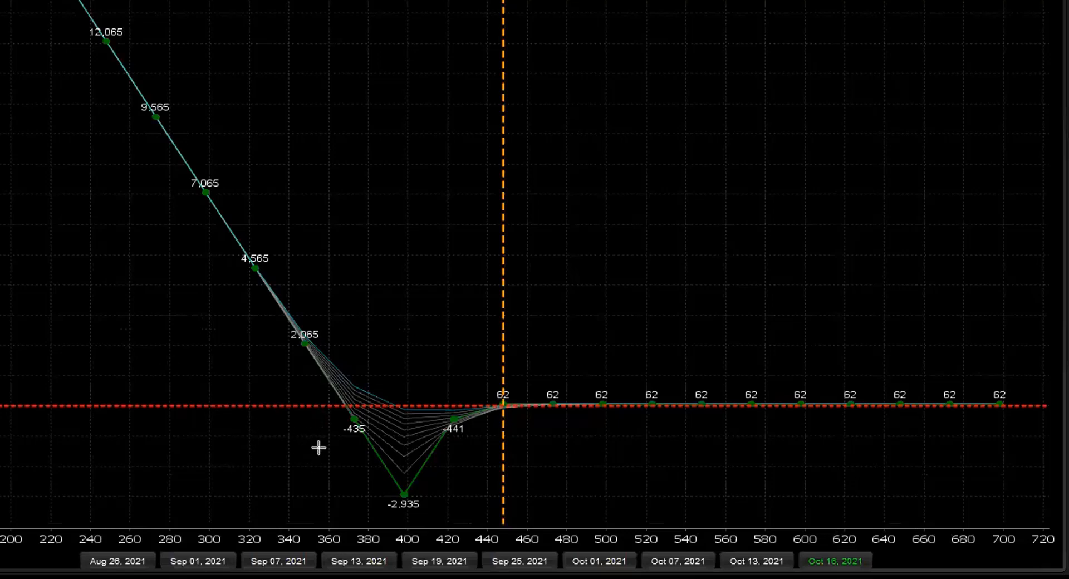
mouse_move(419, 358)
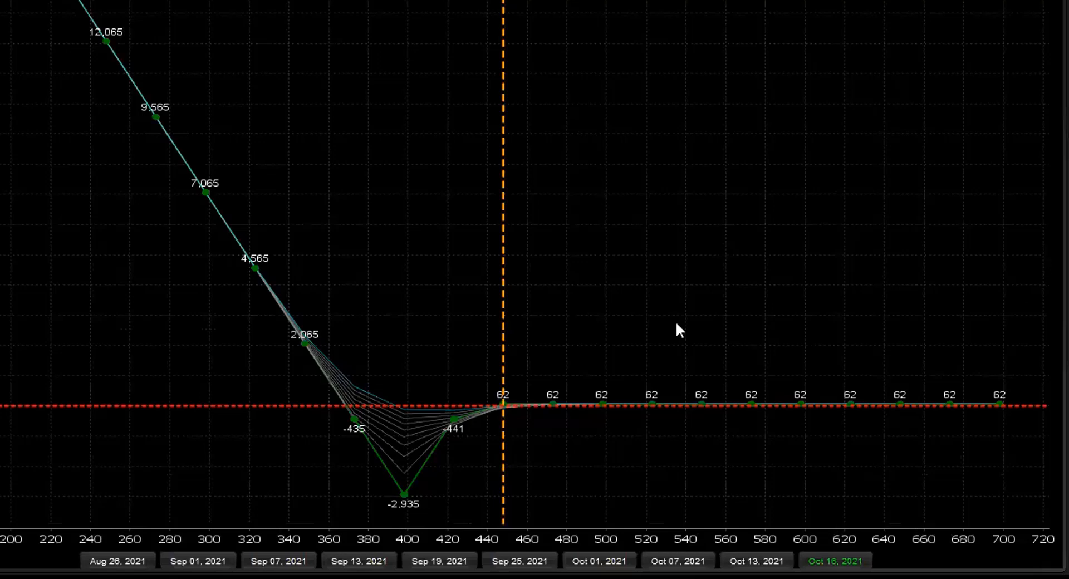
mouse_move(402, 474)
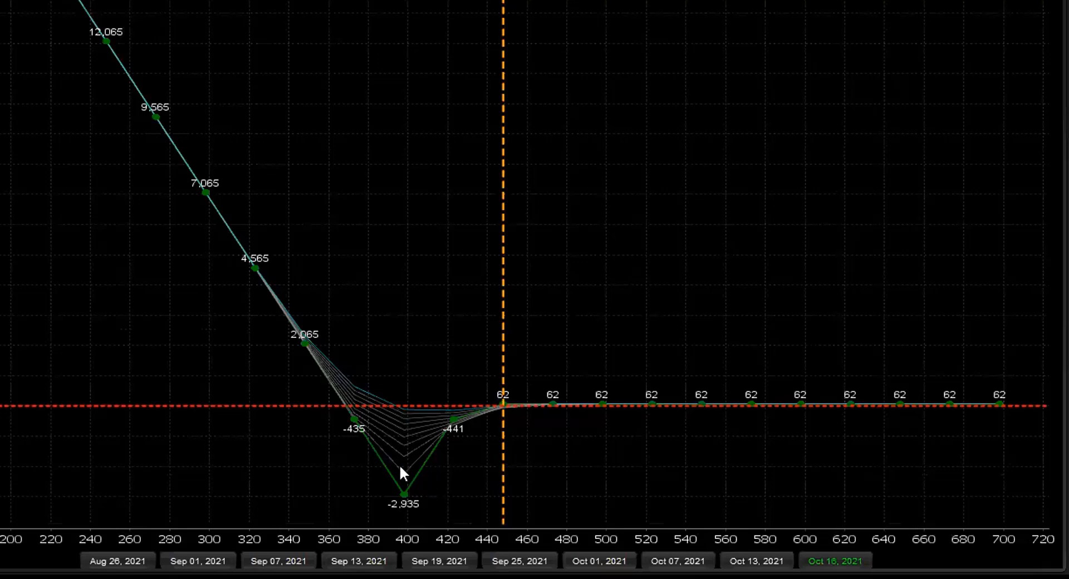
mouse_move(329, 438)
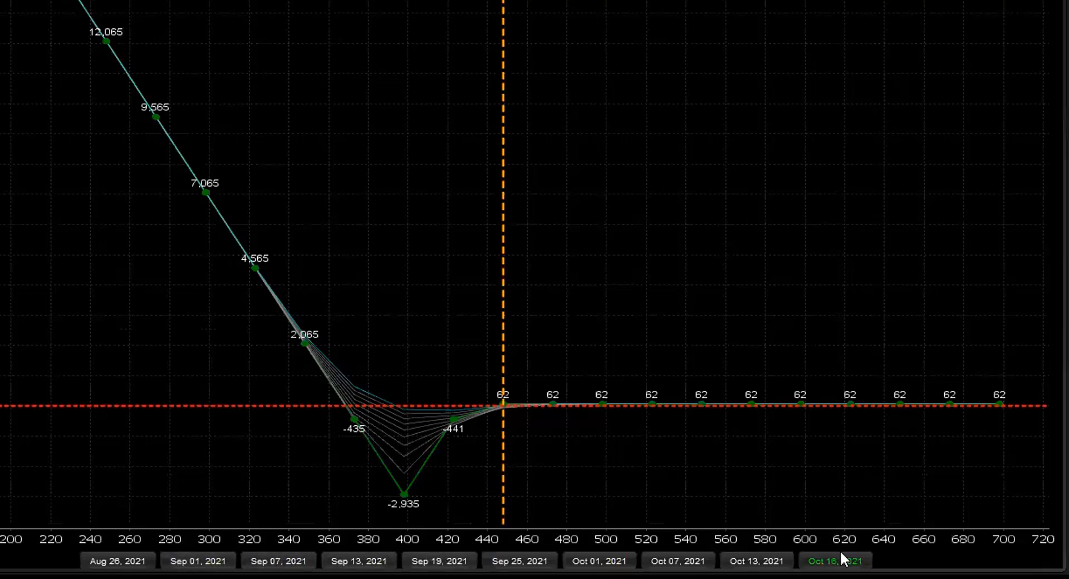
mouse_move(443, 559)
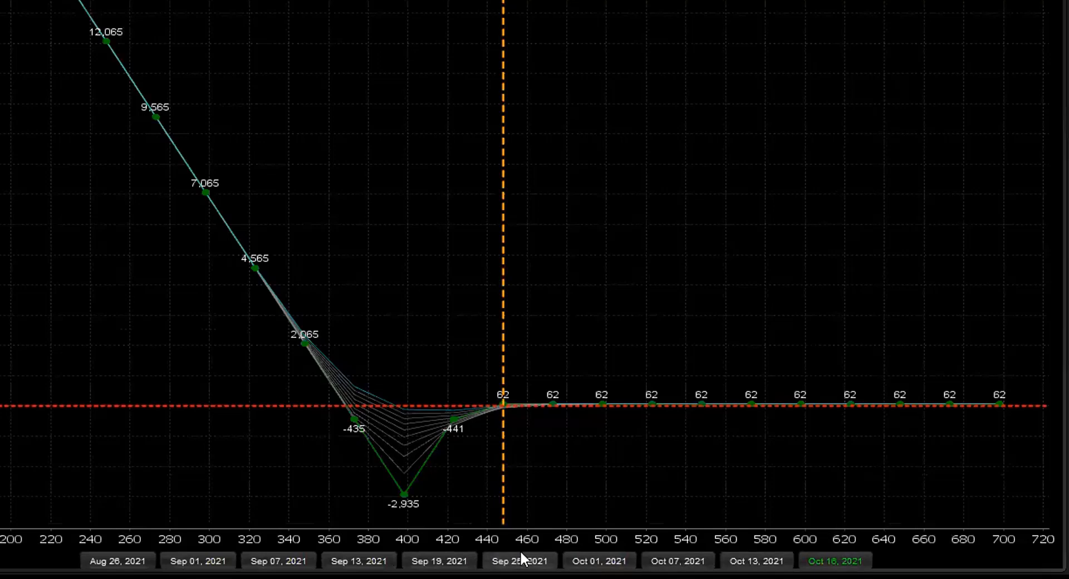
- Switch the What-If P/L curve to the Sep 25, 2021 date
click(520, 561)
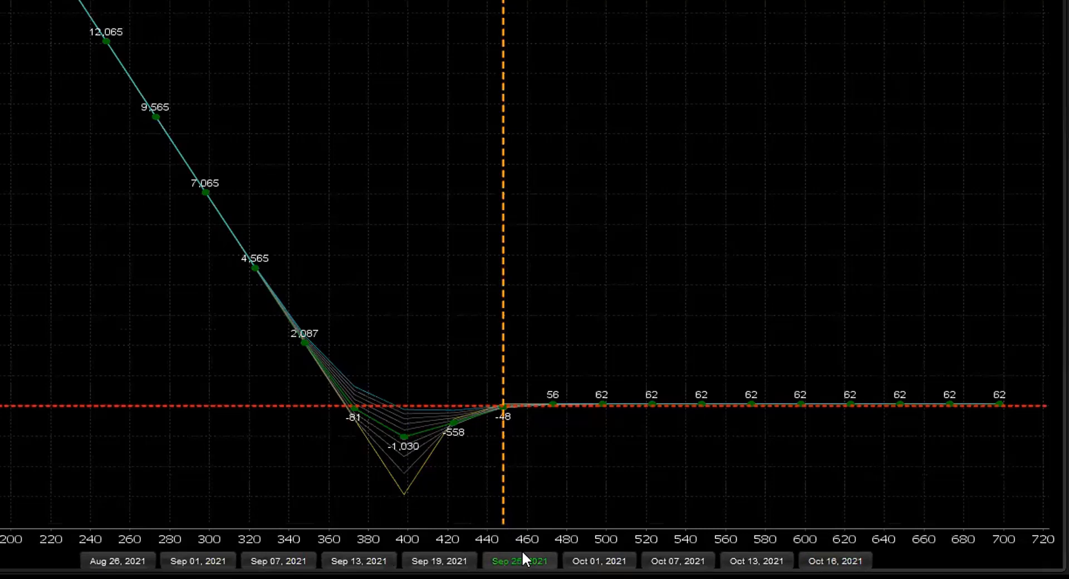
mouse_move(405, 456)
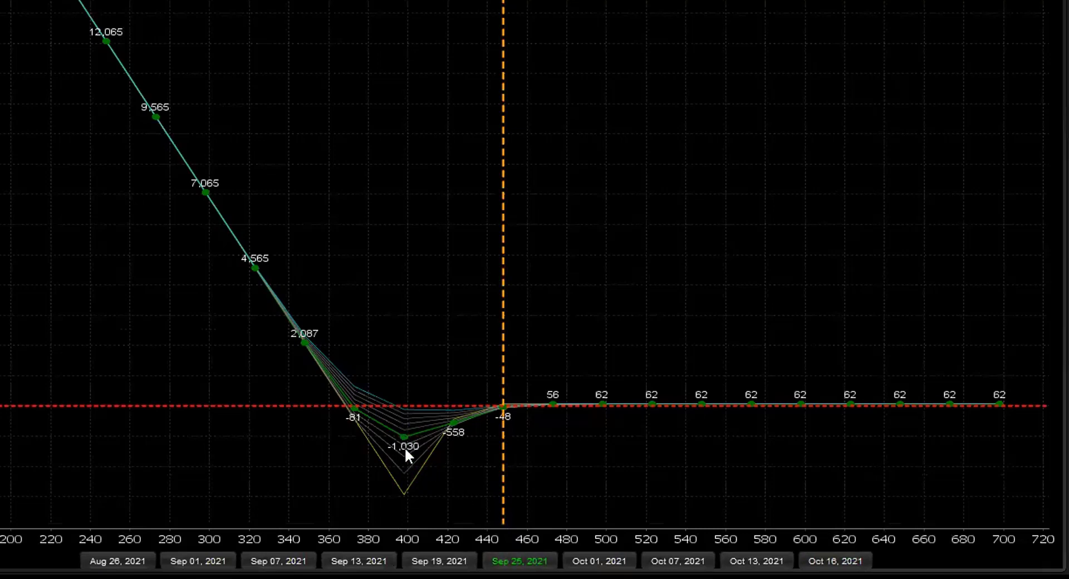
mouse_move(419, 458)
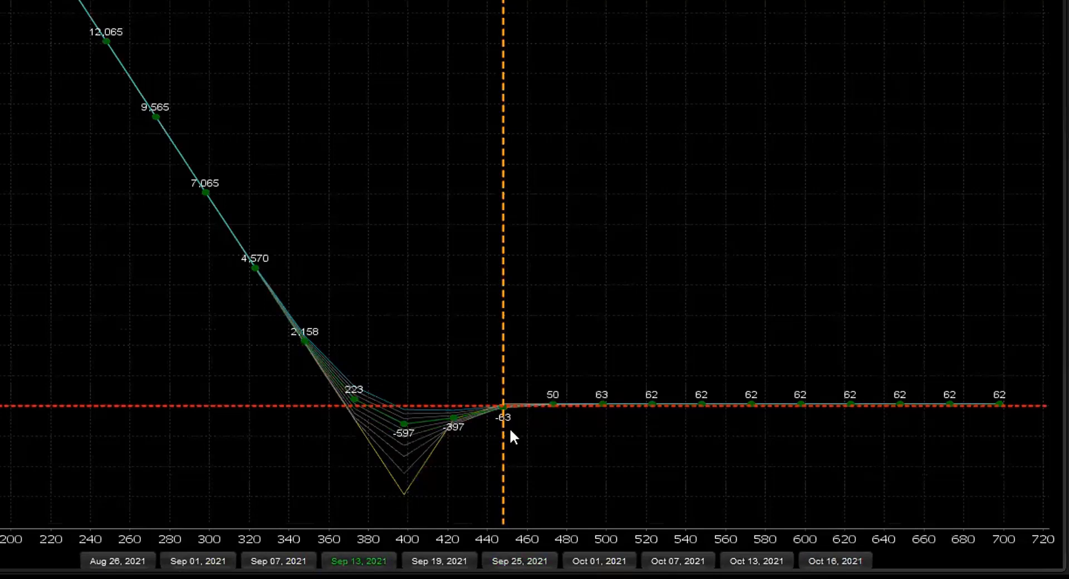
mouse_move(911, 175)
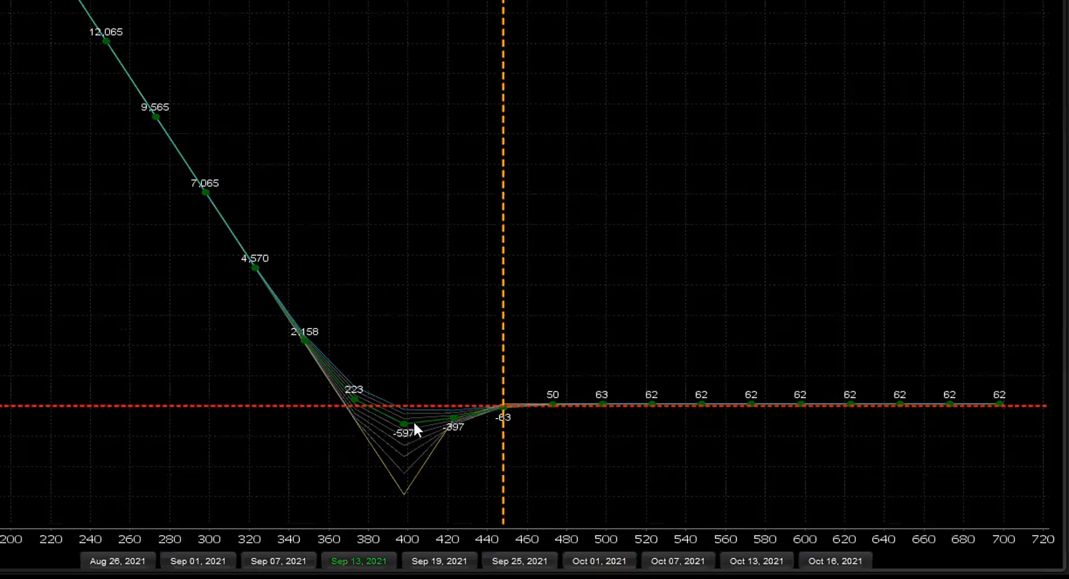
mouse_move(457, 405)
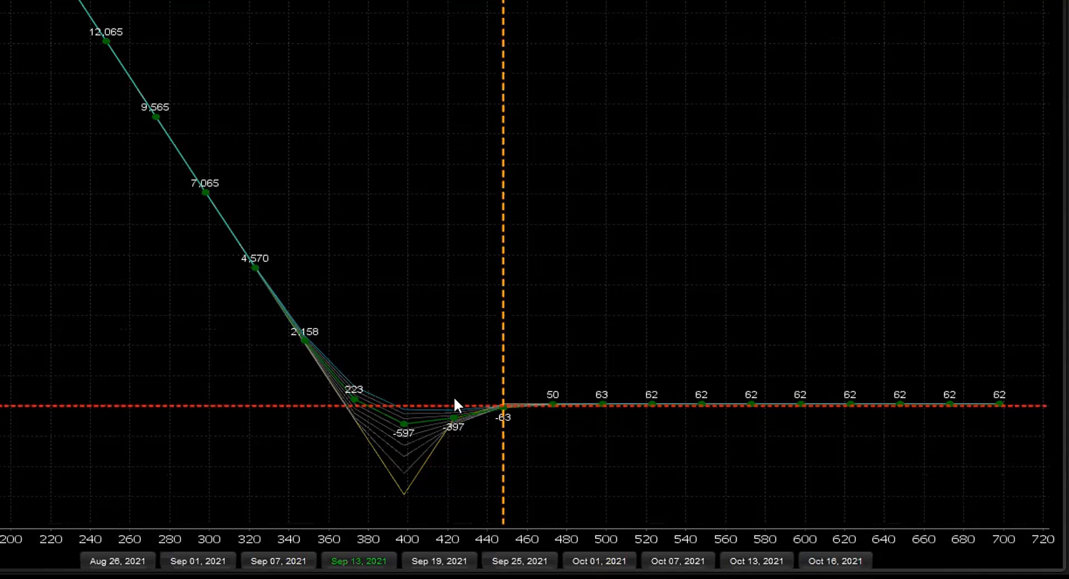
mouse_move(456, 406)
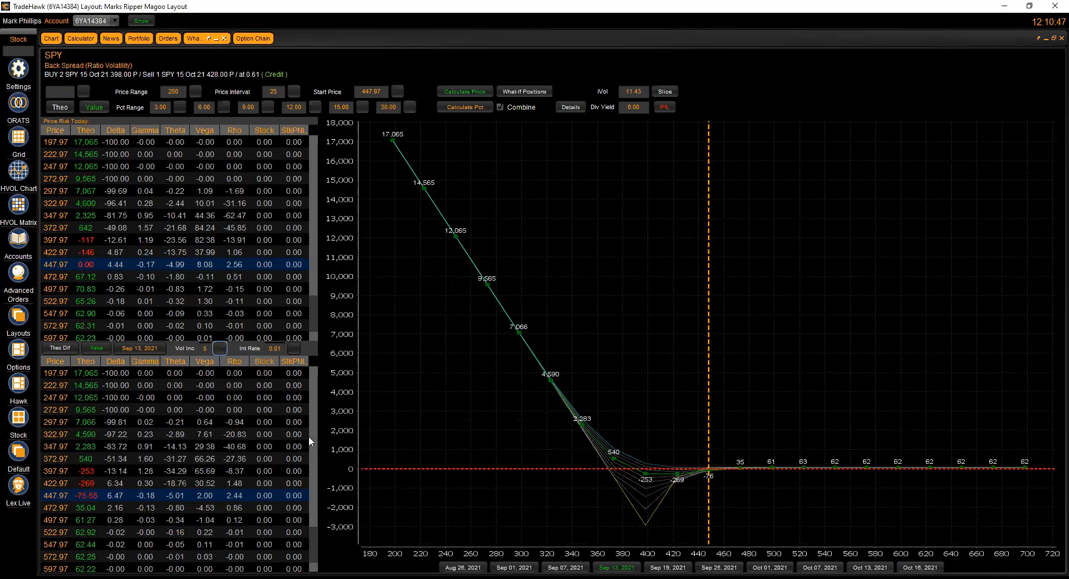
mouse_move(655, 510)
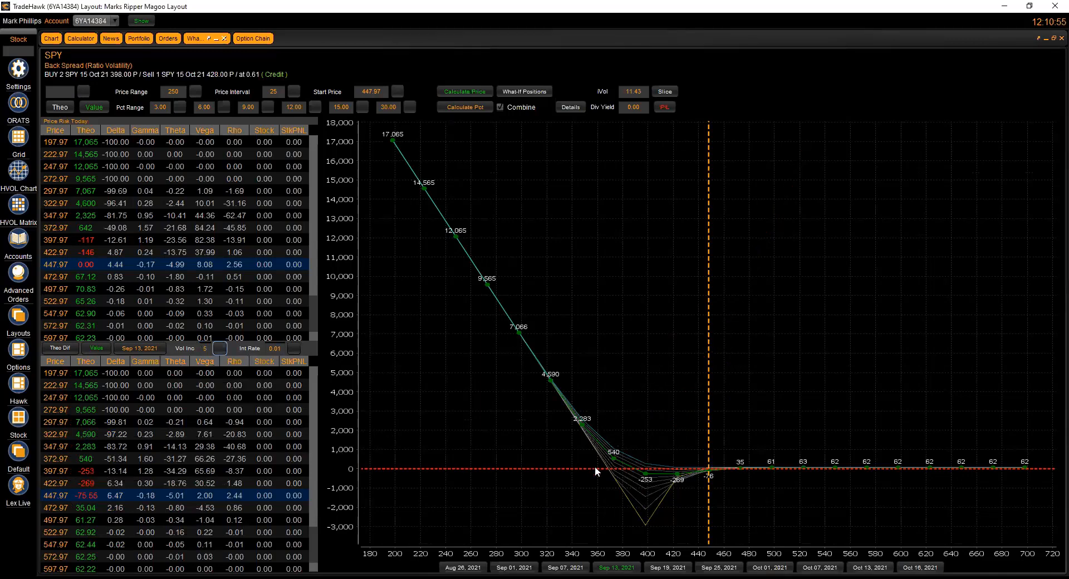
mouse_move(821, 439)
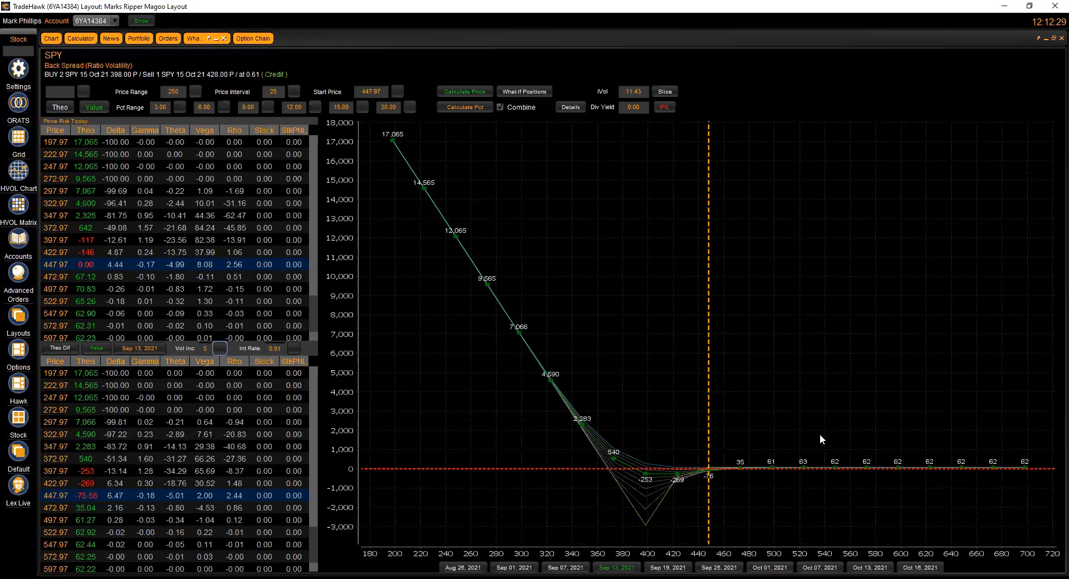
mouse_move(1053, 39)
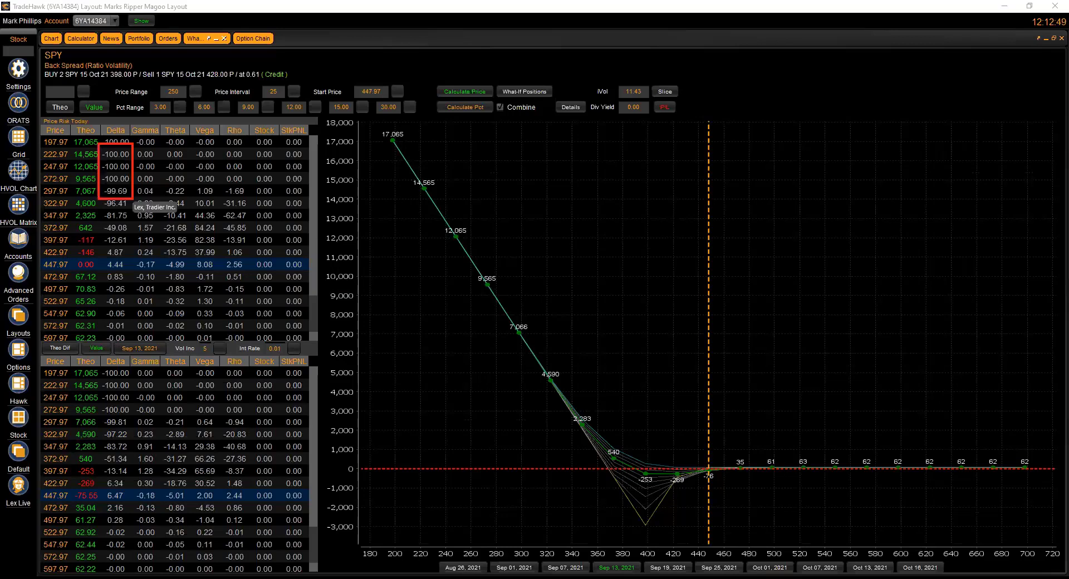
mouse_move(610, 428)
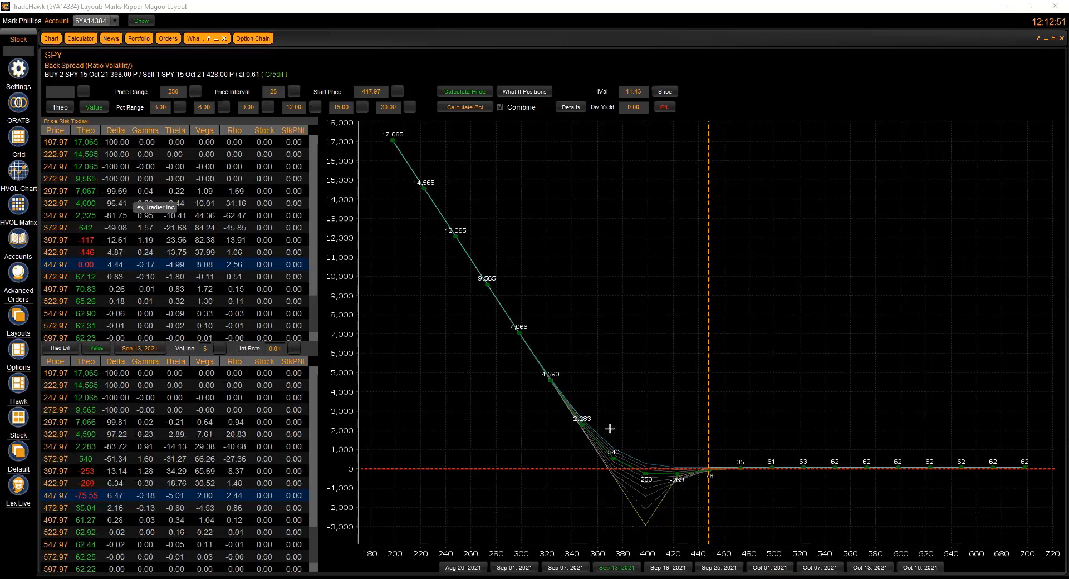